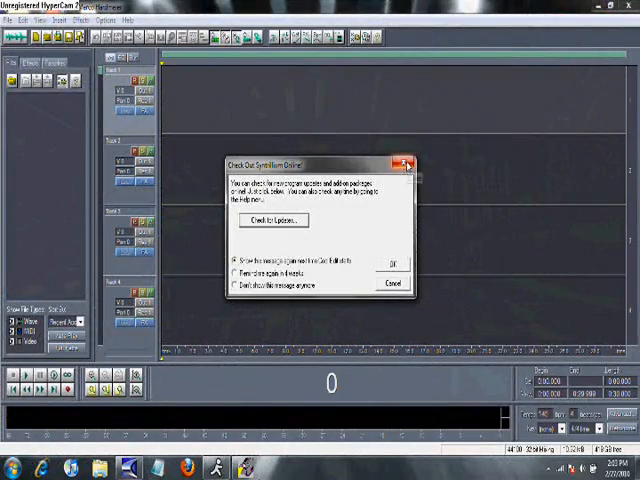
Step: Dismiss the Check Out Syntrillium Online update notice
left_click(404, 166)
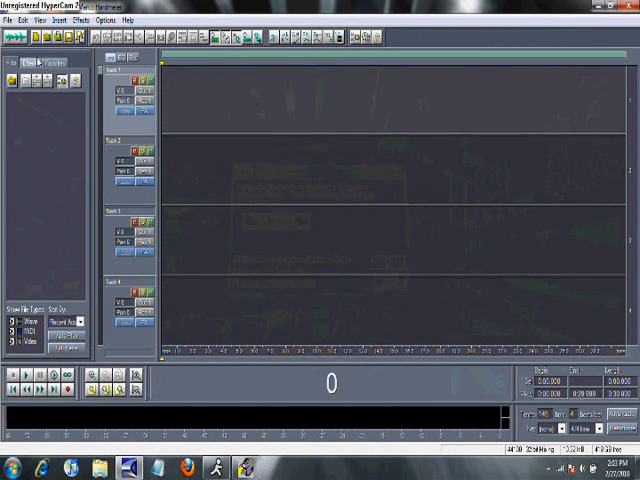
mouse_move(40, 98)
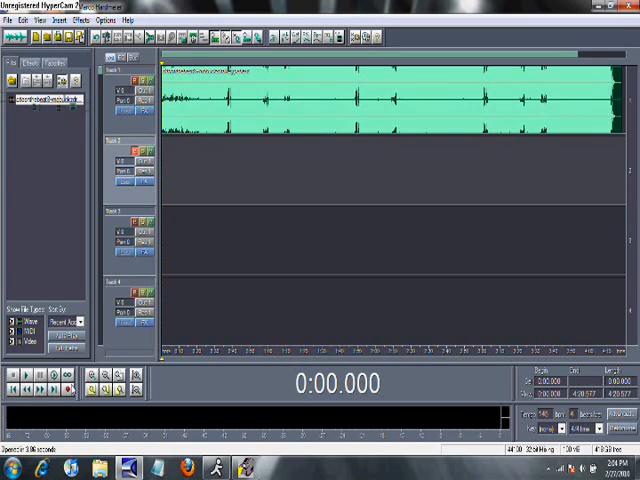
mouse_move(110, 320)
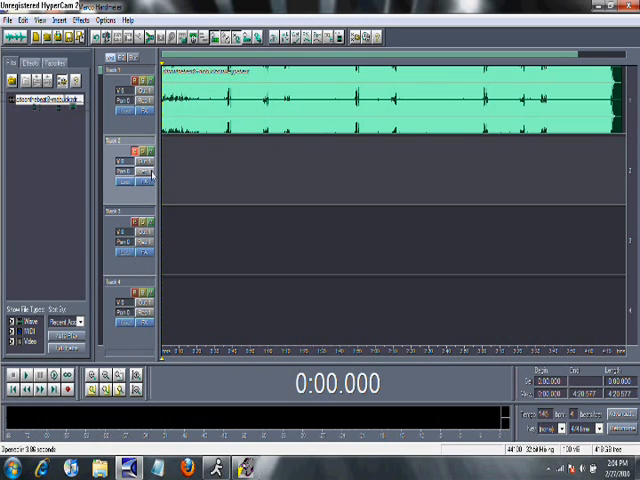
Step: Set Track 2 to record from the microphone, right channel, and confirm
left_click(147, 175)
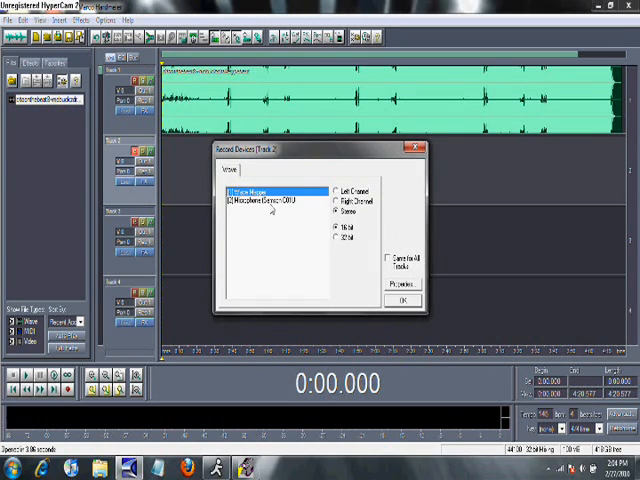
left_click(280, 202)
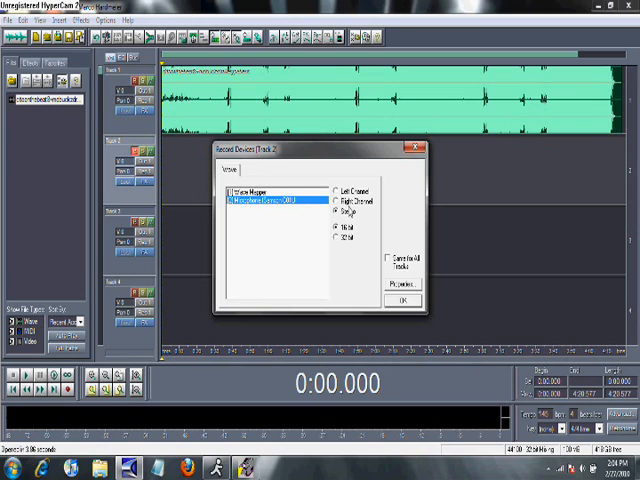
left_click(337, 200)
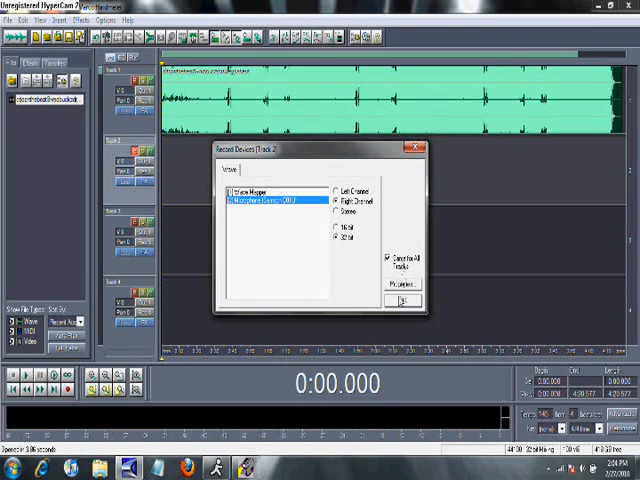
left_click(403, 302)
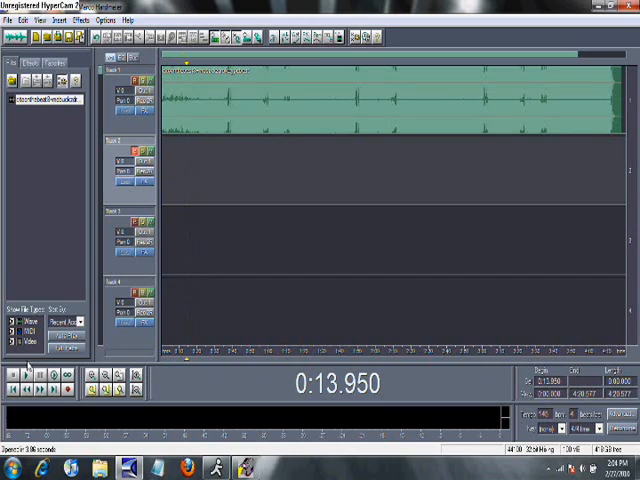
left_click(18, 375)
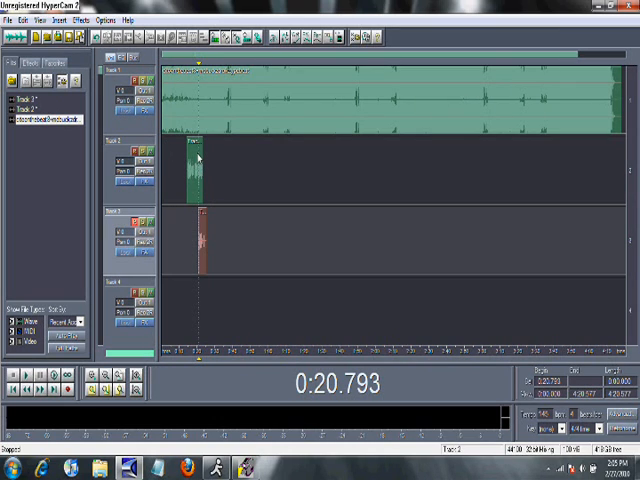
mouse_move(200, 160)
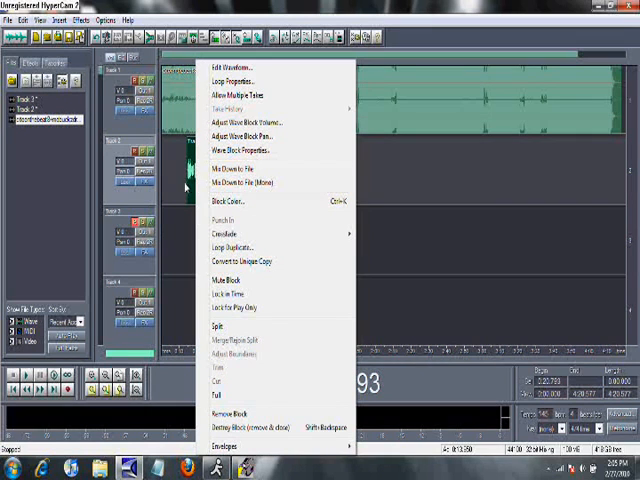
Step: Paste a duplicate of the Track 2 vocal clip near 1:07
left_click(234, 247)
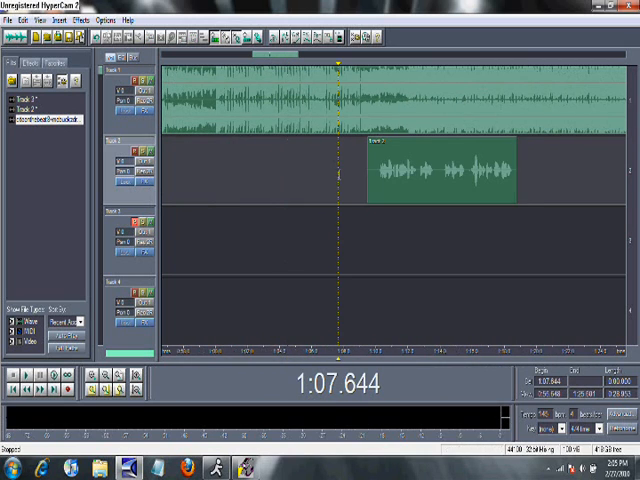
Step: Drag the copied vocal clip on Track 2 to line up at 1:07
left_click_drag(440, 175, 415, 175)
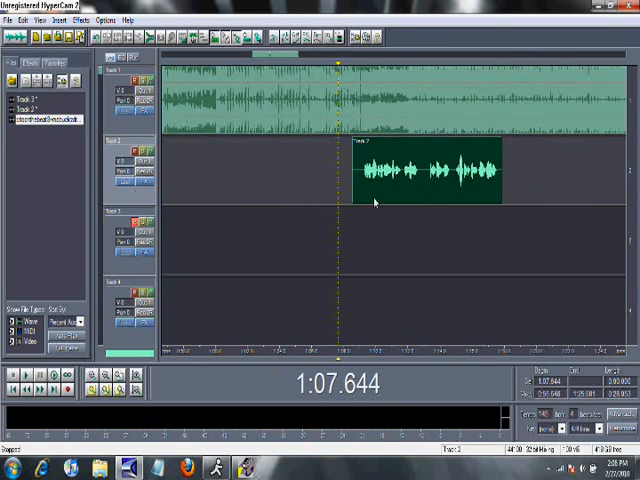
left_click_drag(420, 175, 385, 175)
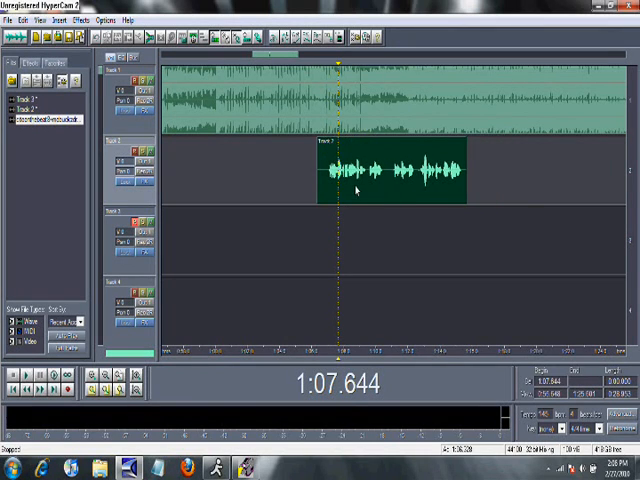
left_click_drag(390, 175, 425, 175)
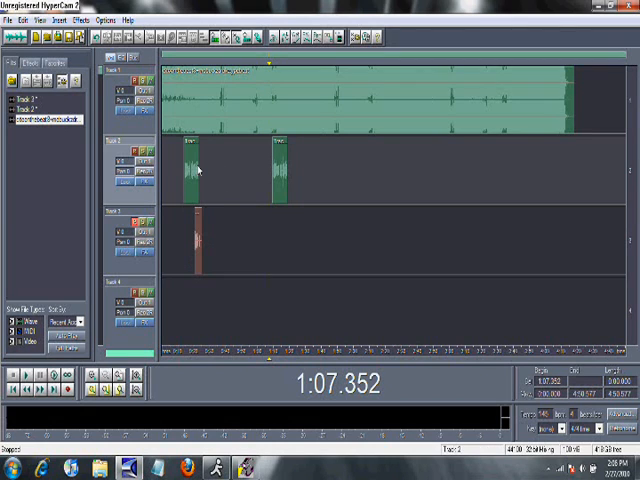
mouse_move(217, 163)
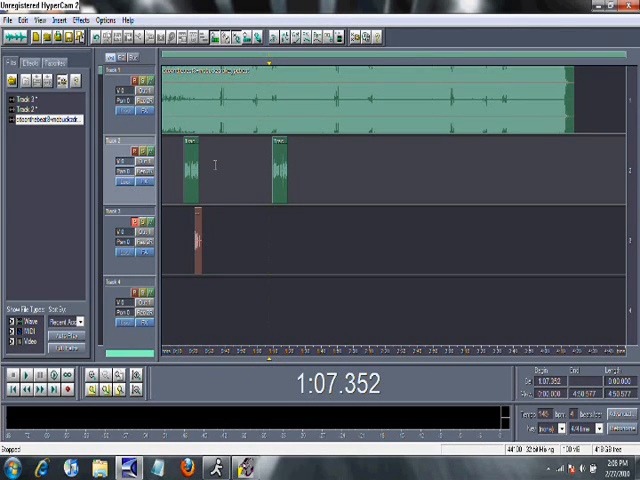
Step: Destroy the Track 3 vocal block and close its file without saving
right_click(190, 165)
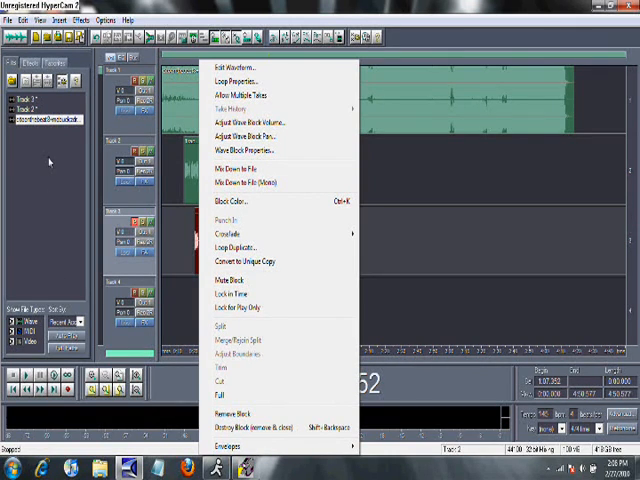
mouse_move(249, 248)
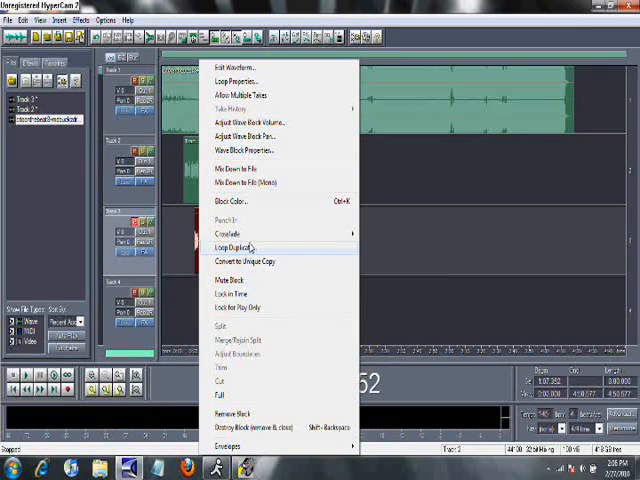
mouse_move(227, 221)
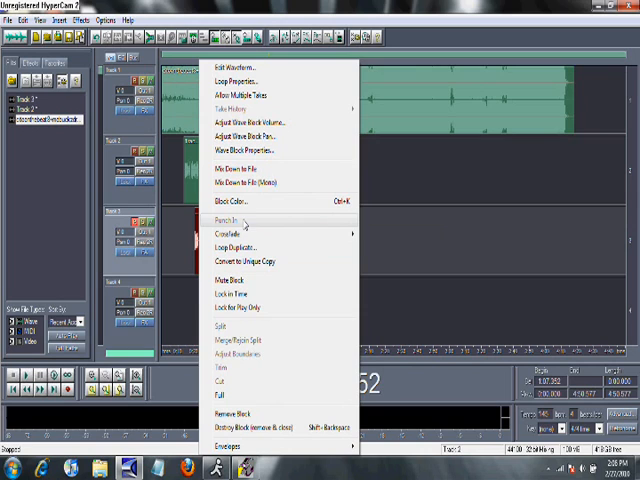
mouse_move(270, 298)
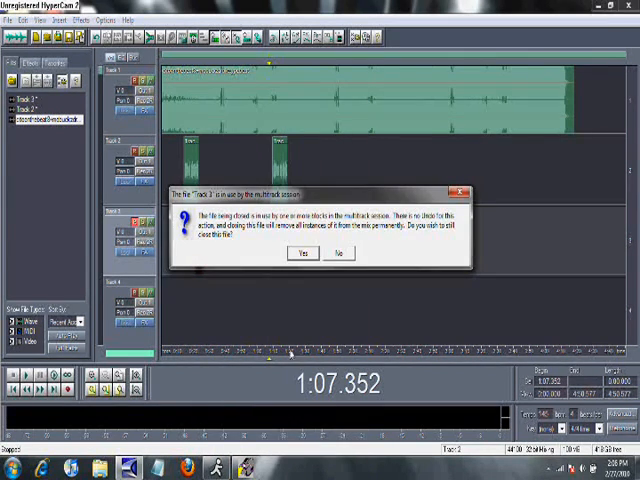
left_click(302, 252)
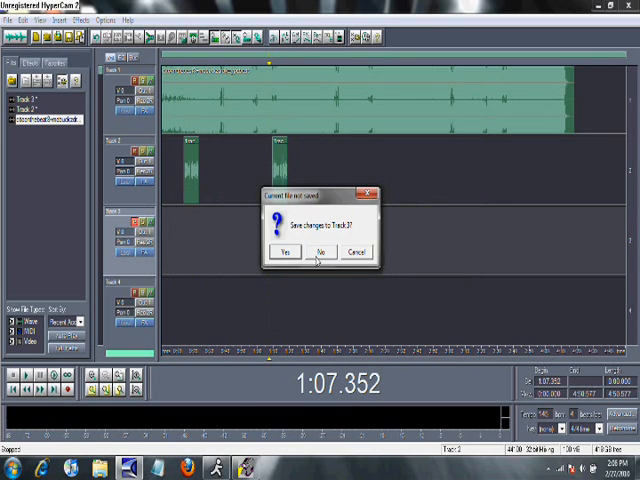
left_click(319, 251)
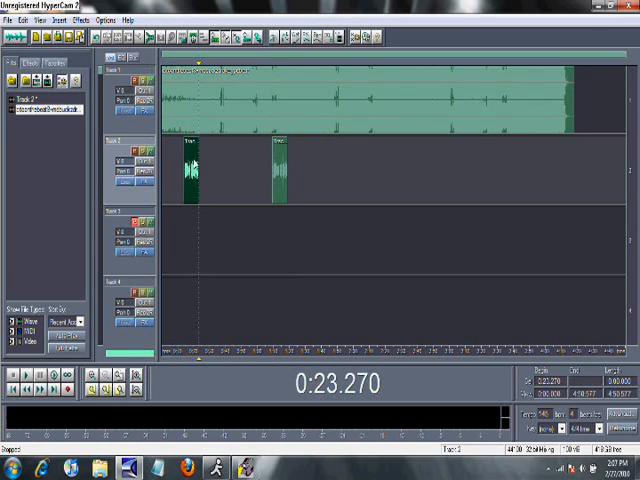
Step: Convert the second Track 2 vocal clip to a unique copy, Track 2 (2)
right_click(280, 170)
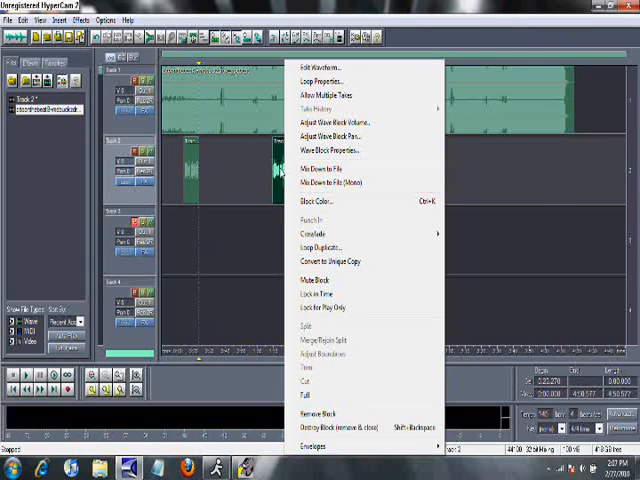
mouse_move(345, 268)
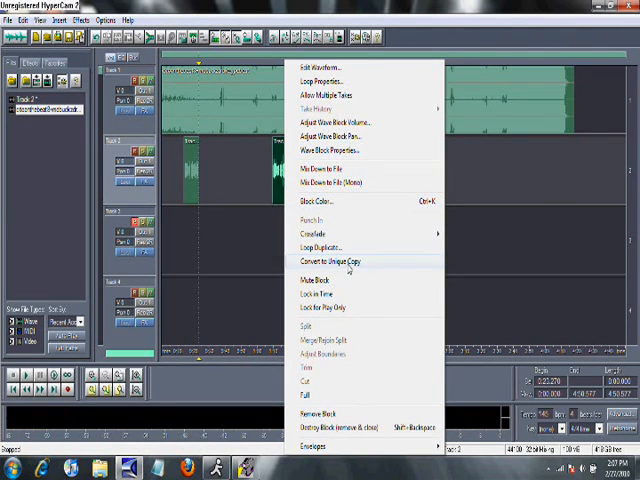
left_click(329, 261)
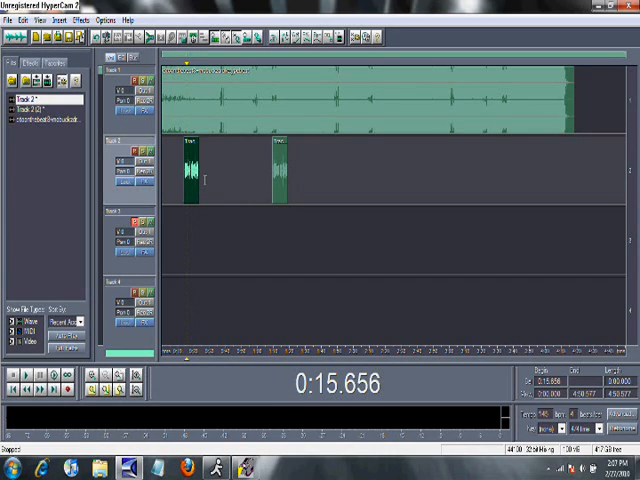
mouse_move(224, 170)
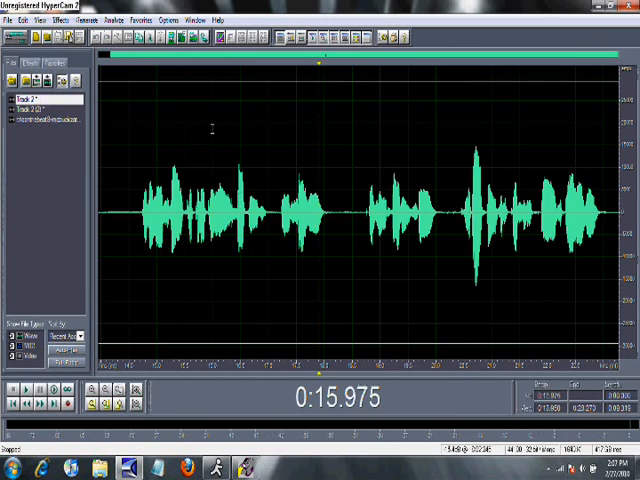
Step: Apply a pitch-changing Stretch preset to the selected vocal audio
left_click(57, 18)
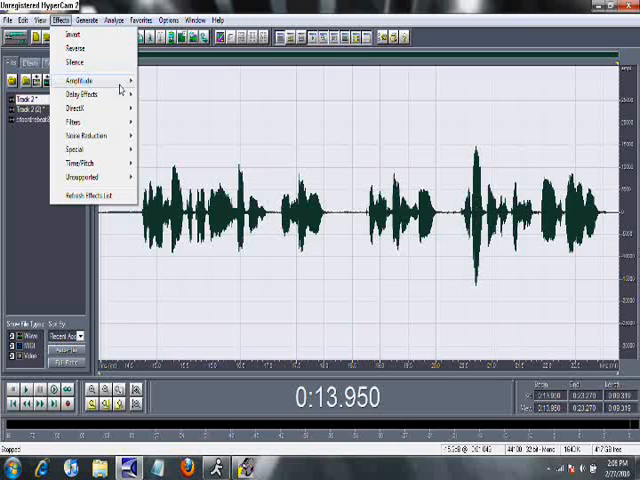
mouse_move(85, 162)
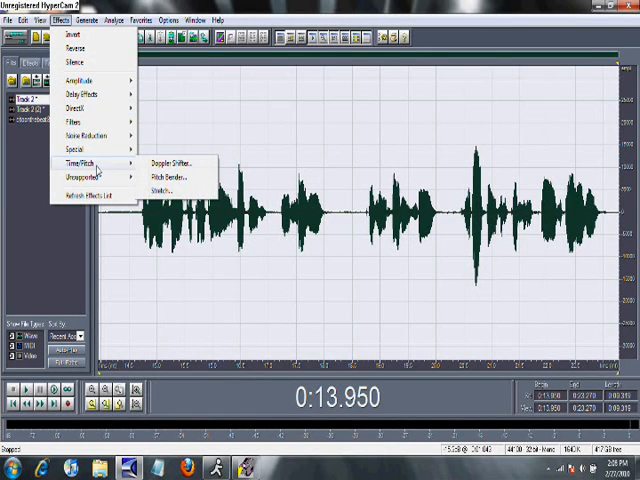
mouse_move(170, 190)
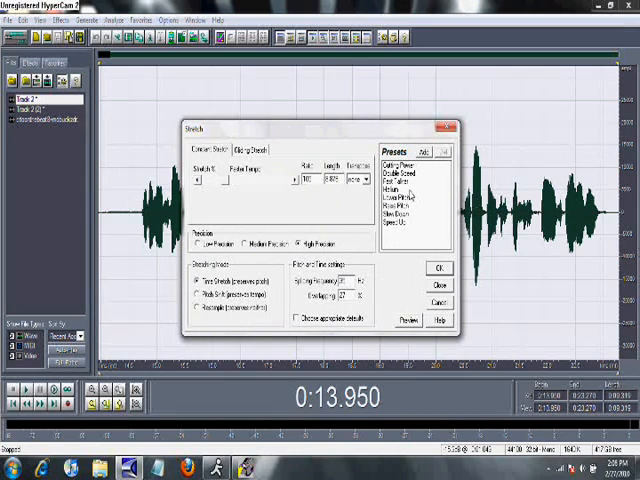
left_click(415, 185)
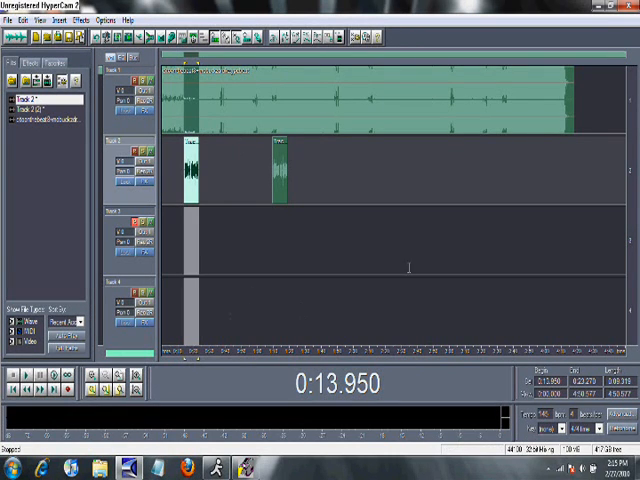
Step: Clear the session selection and start a 16-bit MP3 mixdown save
left_click(270, 355)
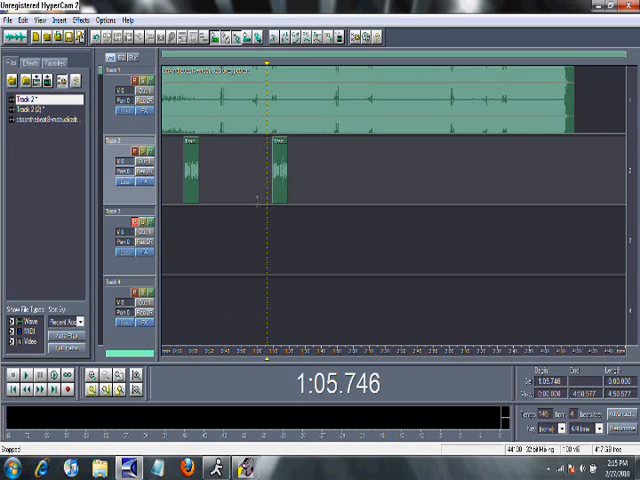
left_click(11, 20)
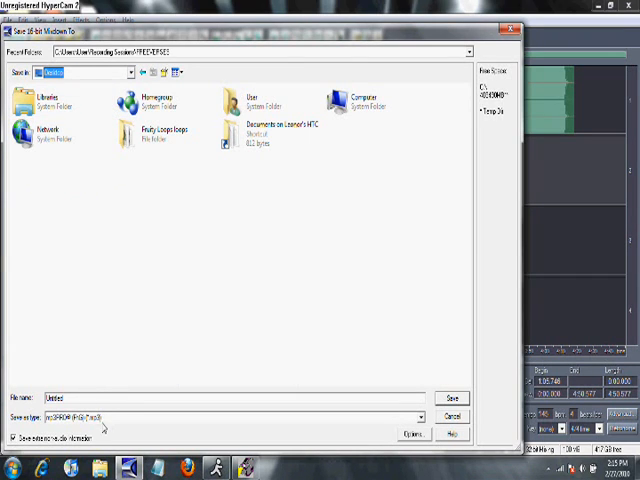
left_click(415, 417)
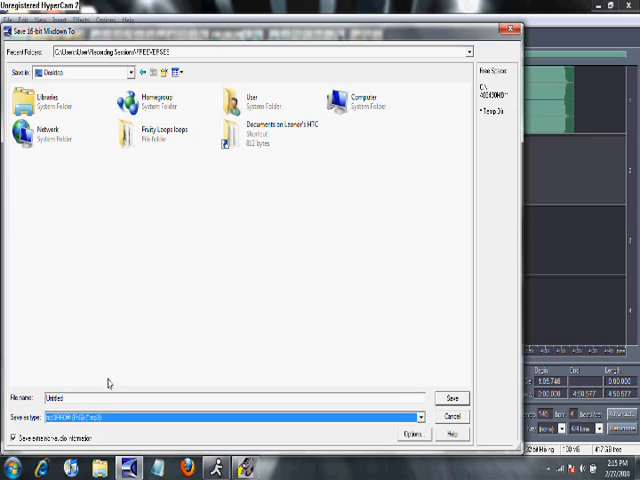
mouse_move(31, 313)
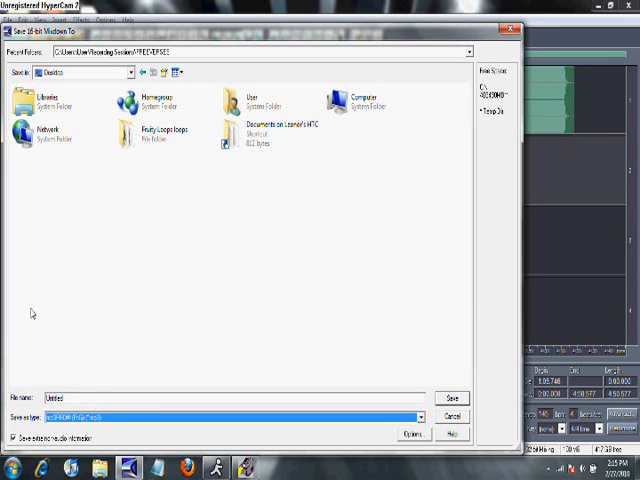